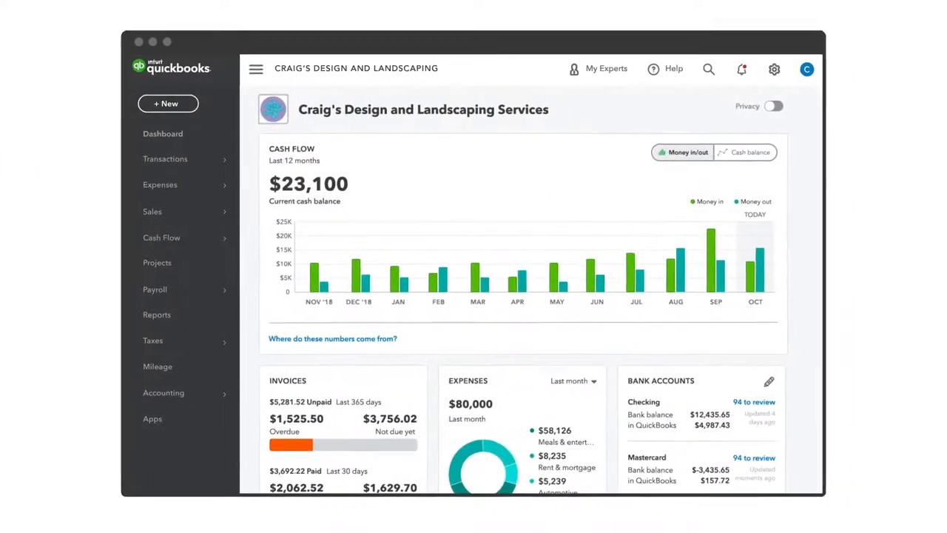
# Switch the Cash Flow card to Cash balance and review the Invoices, Expenses and Bank Accounts cards
pyautogui.click(844, 151)
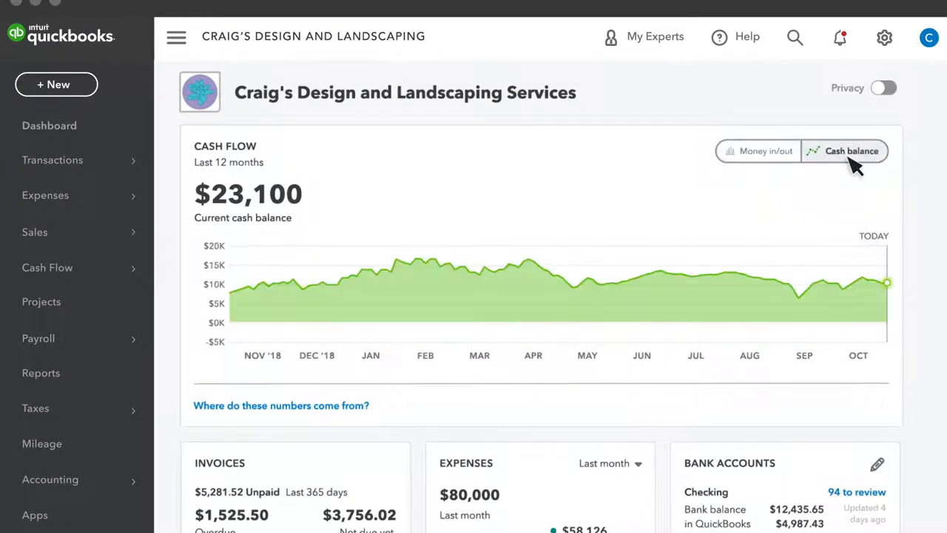
pyautogui.scroll(-3)
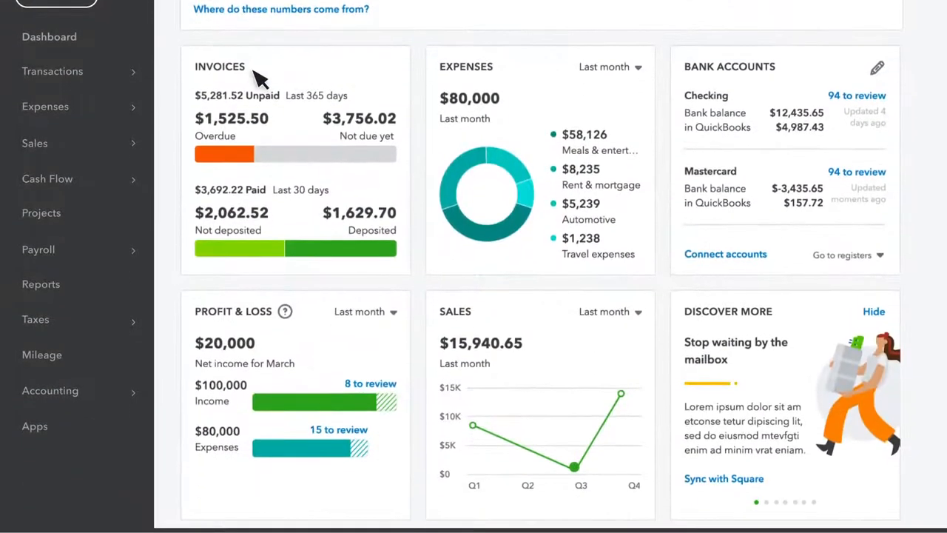
pyautogui.moveTo(507, 78)
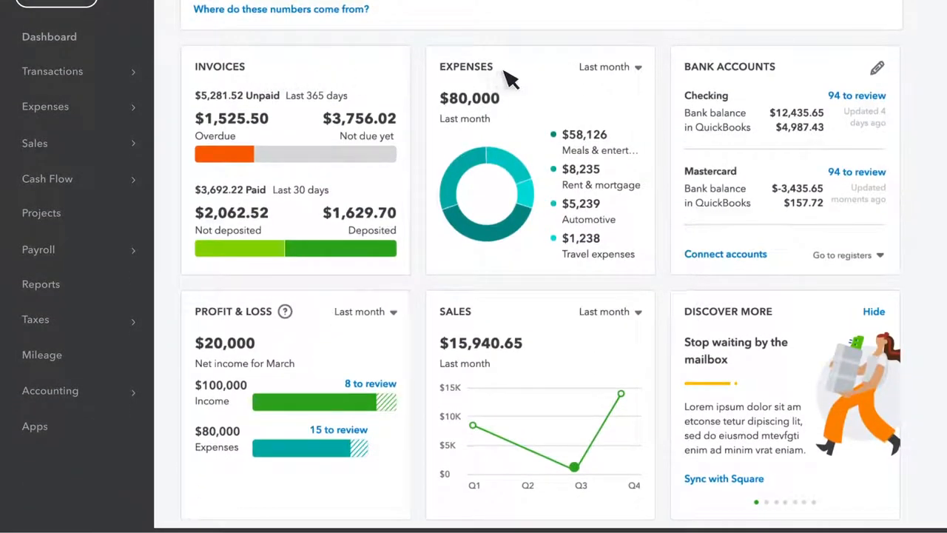
pyautogui.moveTo(477, 318)
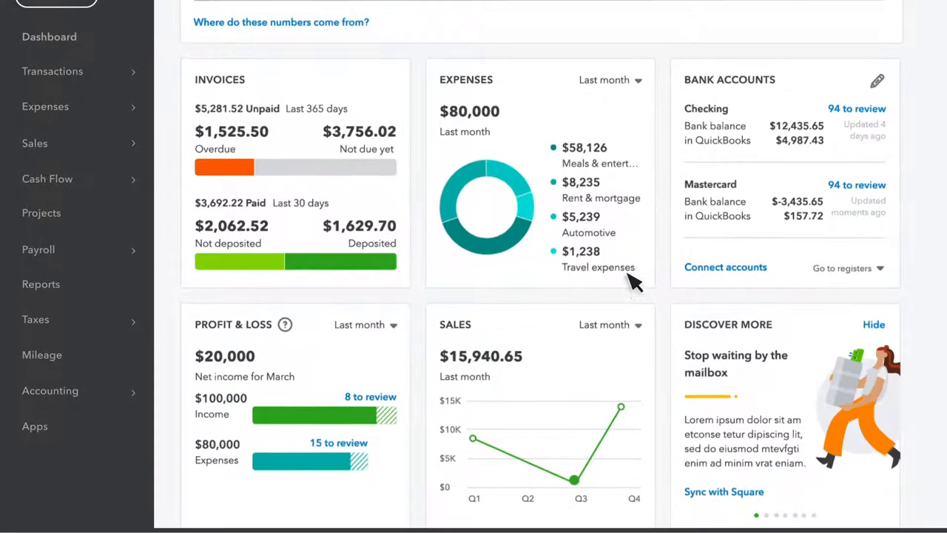
pyautogui.scroll(3)
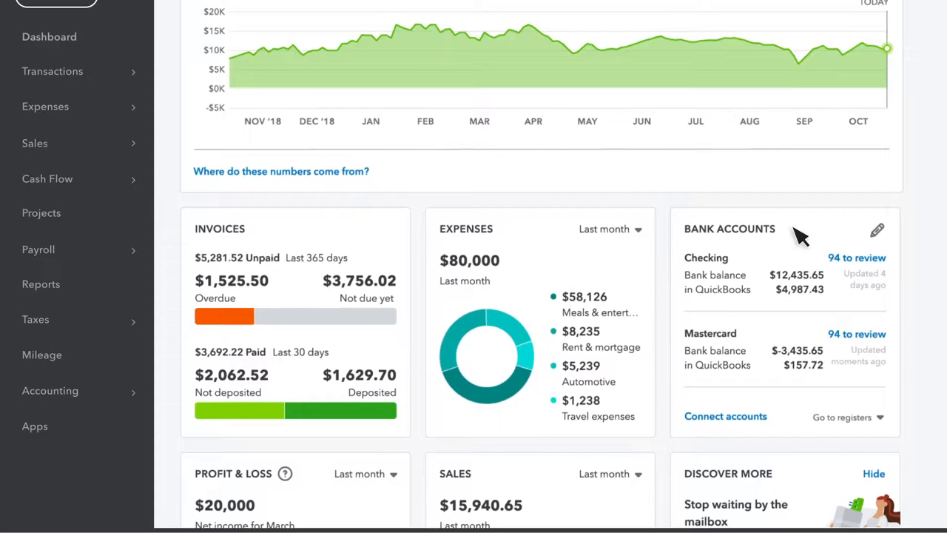
pyautogui.moveTo(584, 163)
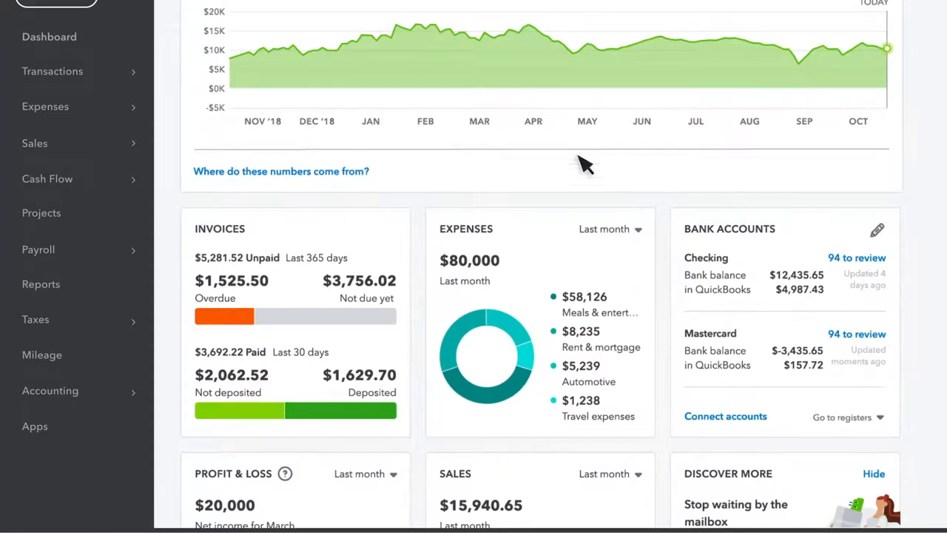
pyautogui.scroll(3)
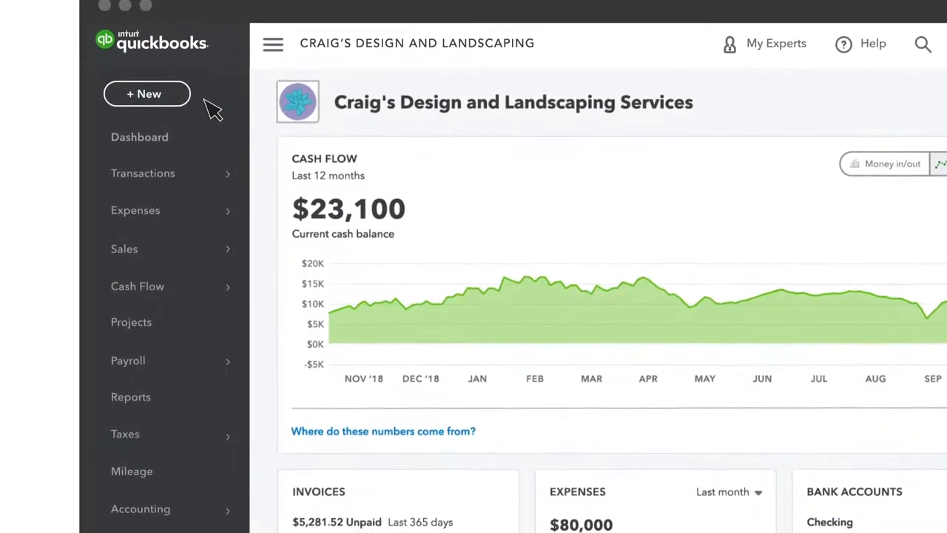
pyautogui.scroll(-3)
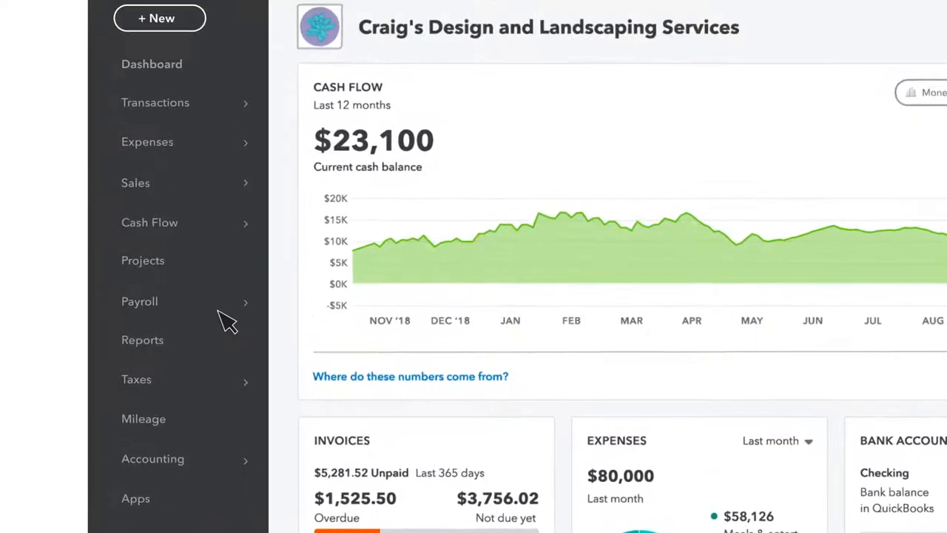
# Go to Banking under Transactions to list checking, savings and Mastercard accounts with 120 for review
pyautogui.click(155, 102)
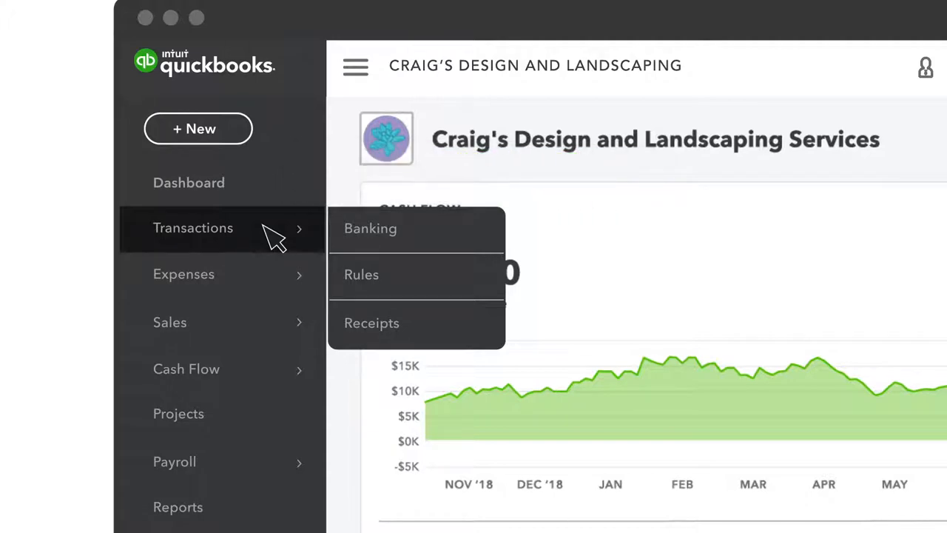
pyautogui.moveTo(458, 233)
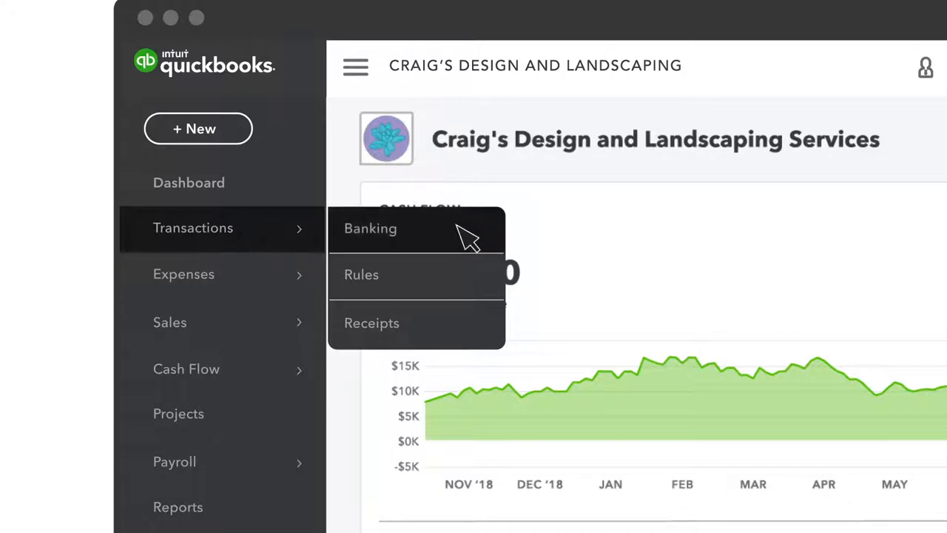
pyautogui.click(370, 227)
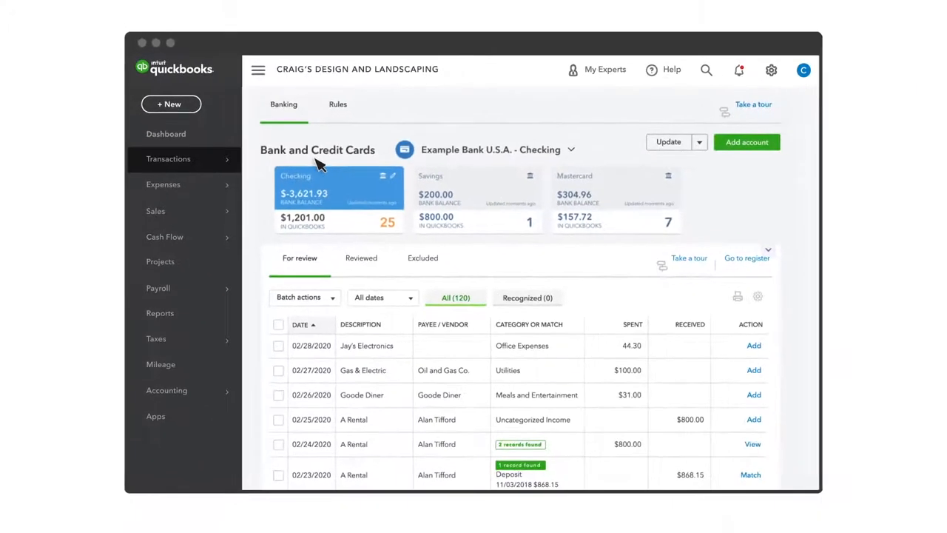
pyautogui.moveTo(318, 358)
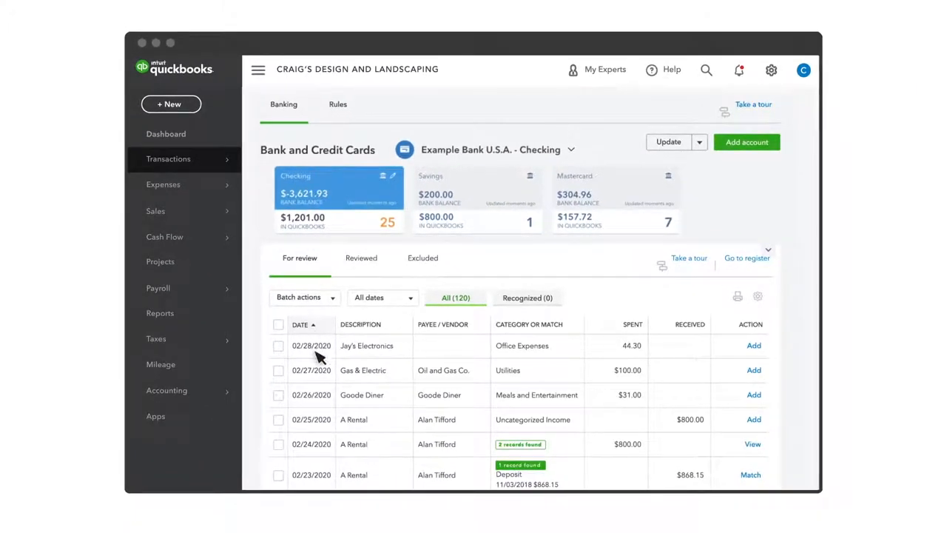
pyautogui.moveTo(318, 444)
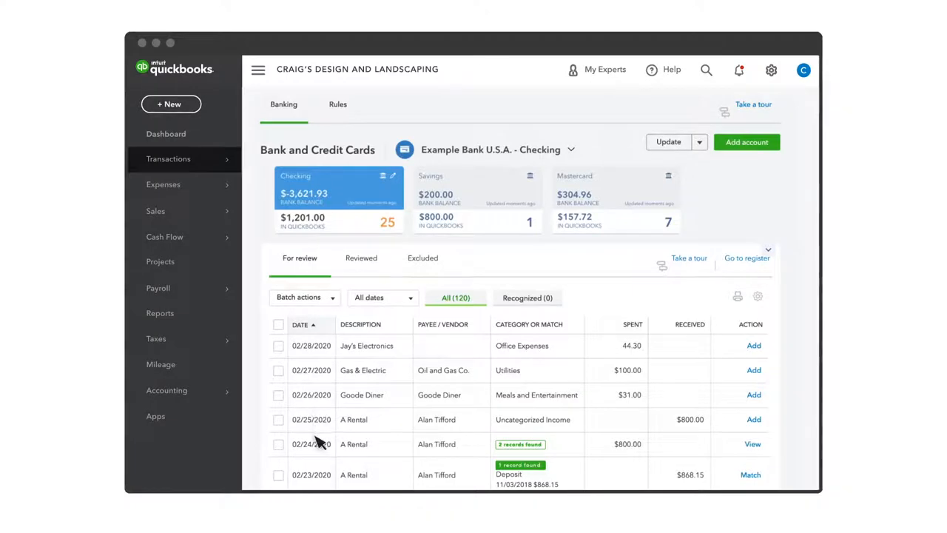
pyautogui.moveTo(273, 338)
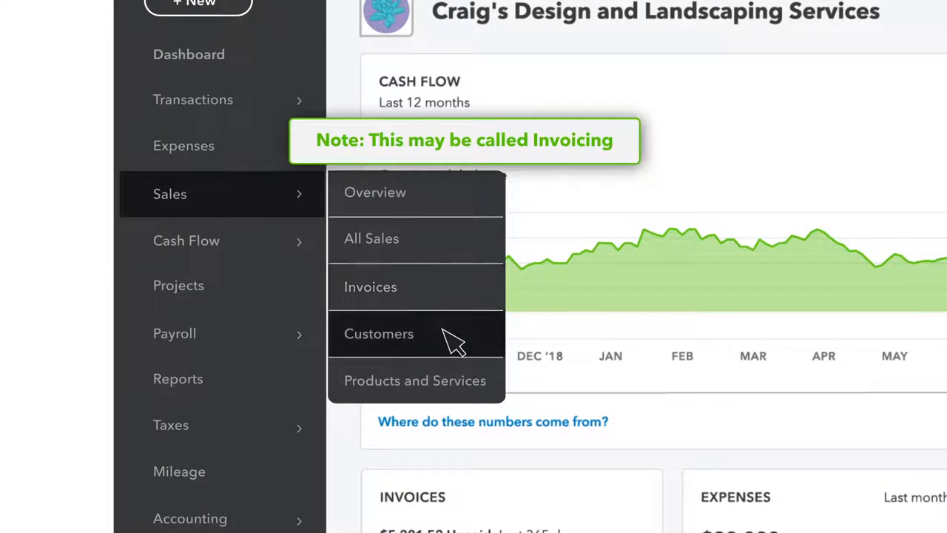
pyautogui.moveTo(503, 388)
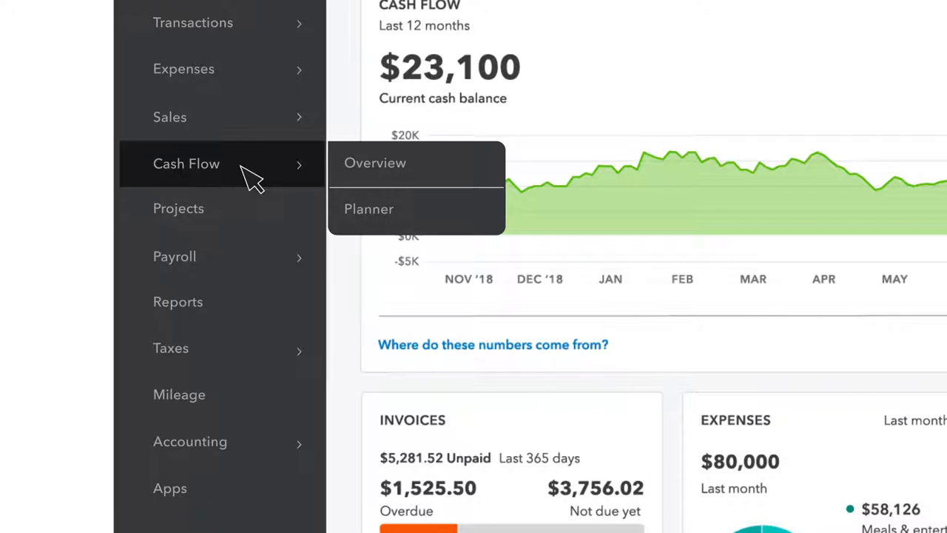
# Scroll the dashboard to reveal the Sales, Cash Flow and Payroll navigation sections
pyautogui.scroll(-3)
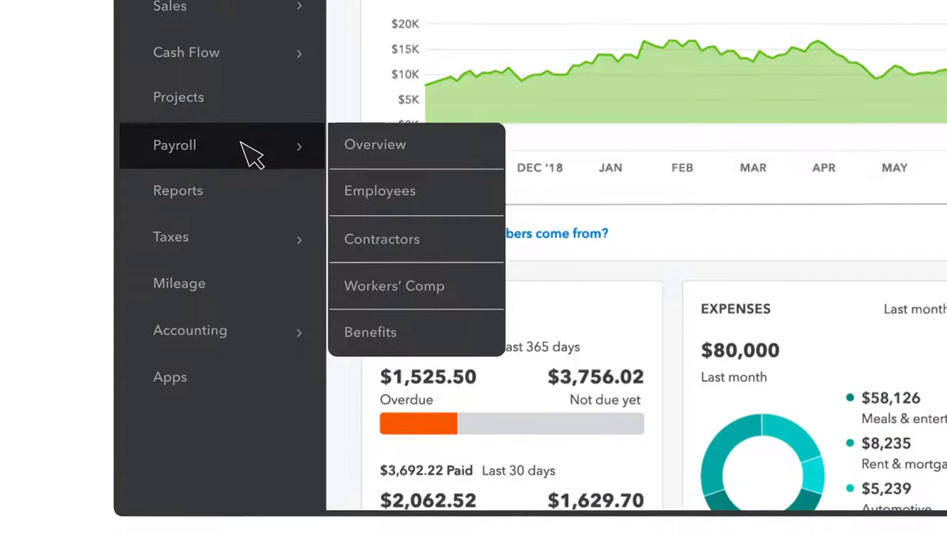
pyautogui.moveTo(474, 196)
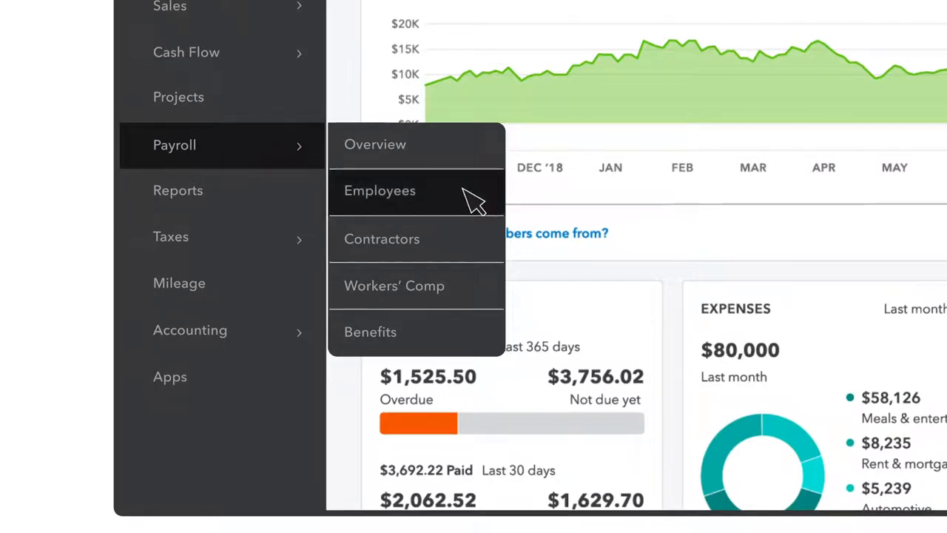
pyautogui.moveTo(473, 244)
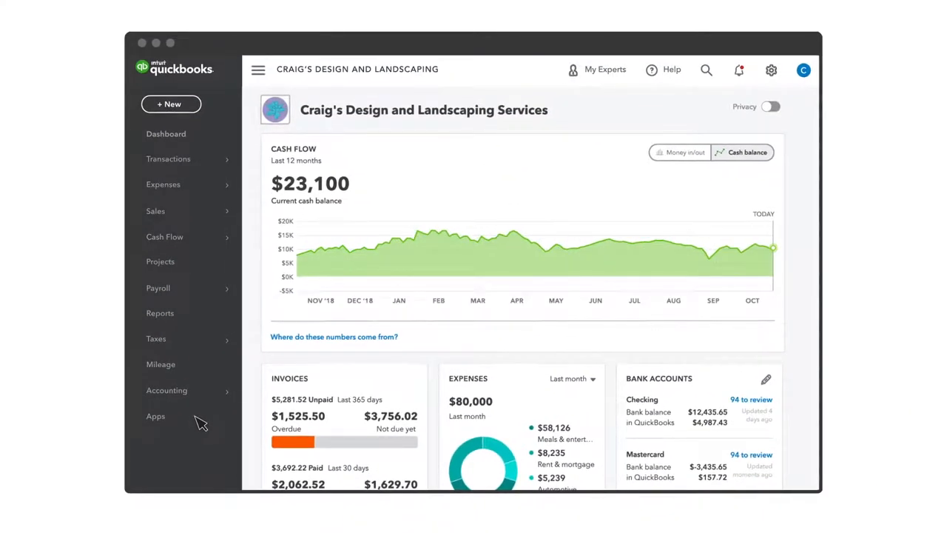
pyautogui.moveTo(200, 369)
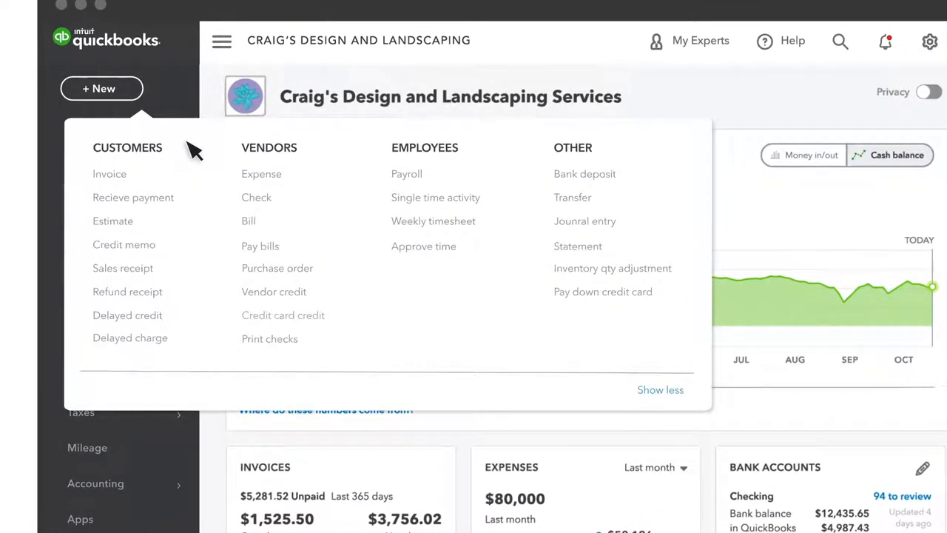
pyautogui.moveTo(480, 148)
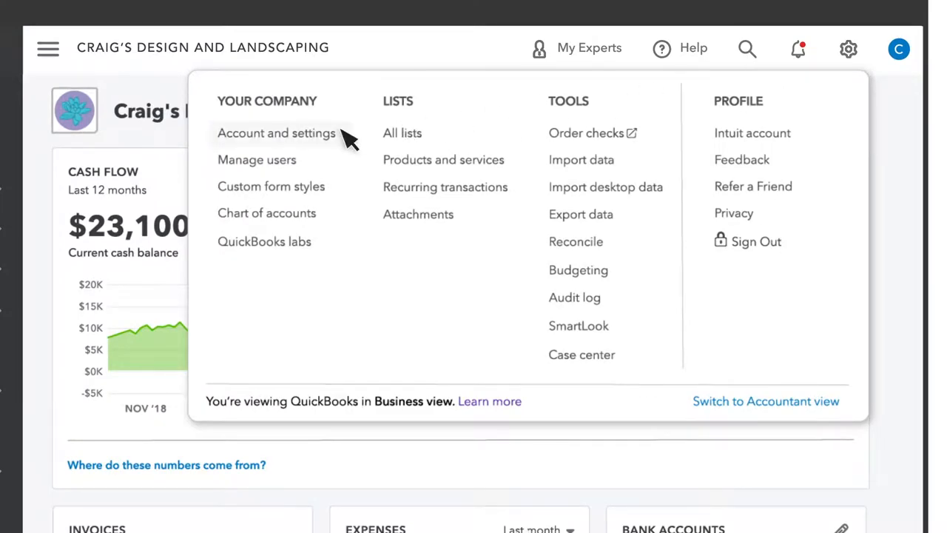
# Review the Sales and Advanced tabs in Account and settings, then close the window
pyautogui.click(276, 133)
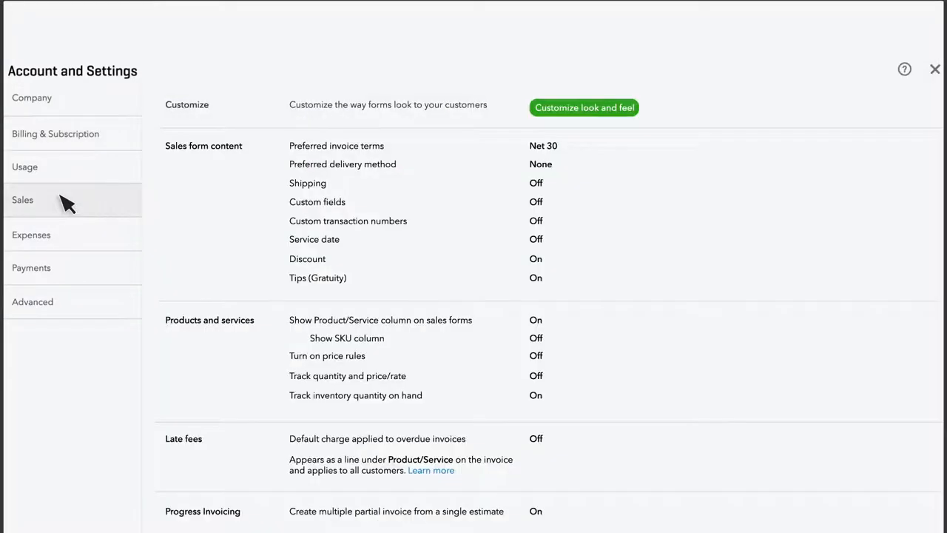
pyautogui.click(32, 301)
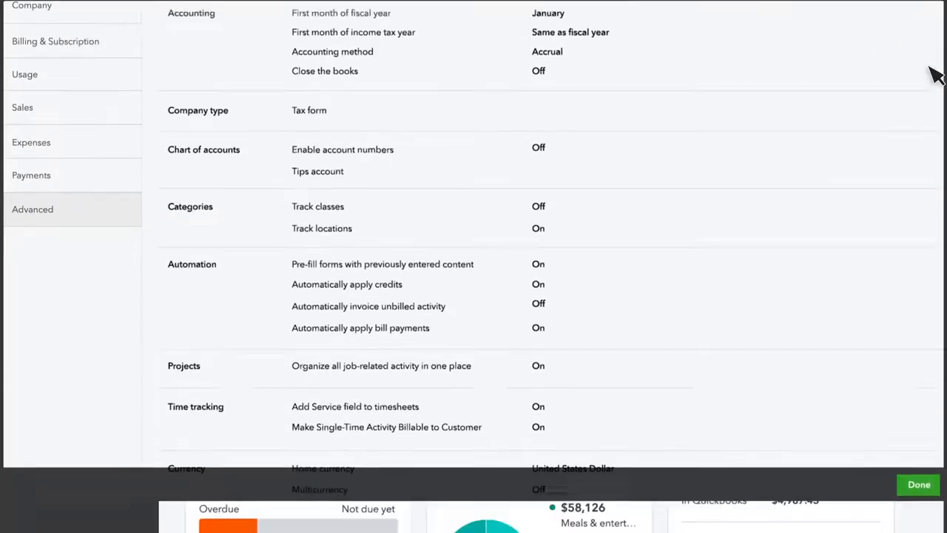
pyautogui.click(895, 29)
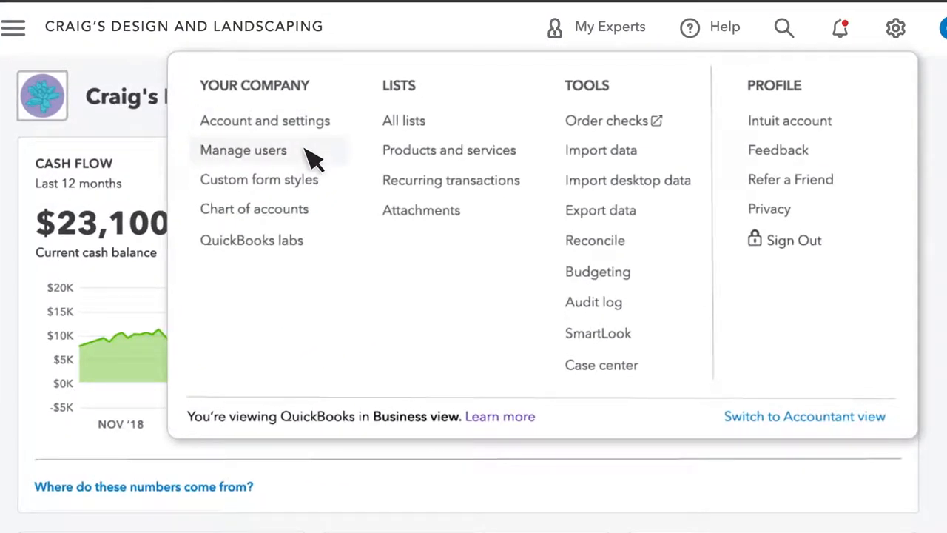
pyautogui.moveTo(880, 420)
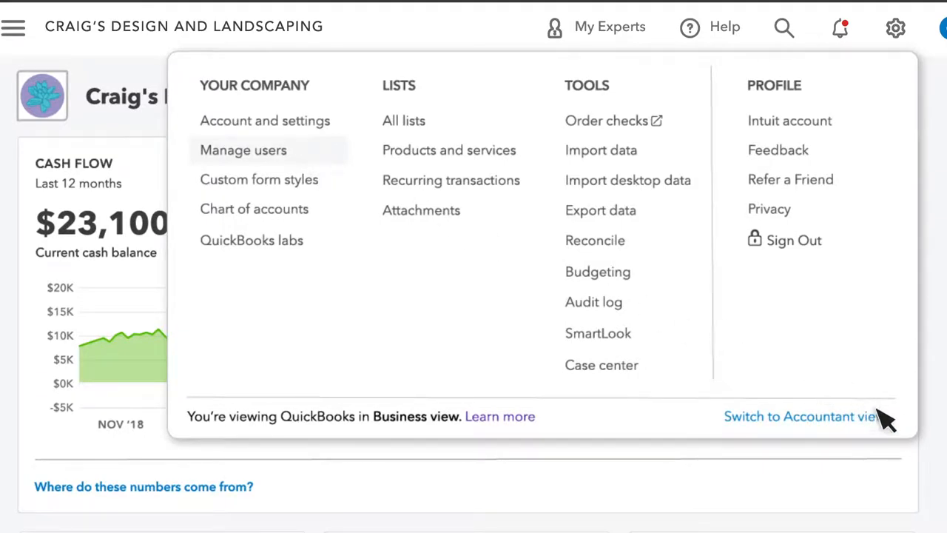
pyautogui.moveTo(895, 426)
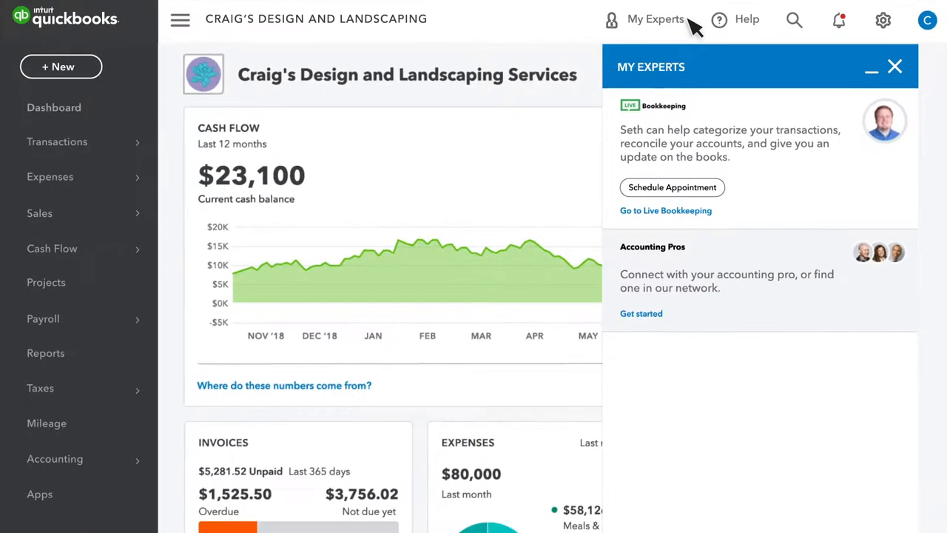
pyautogui.moveTo(738, 194)
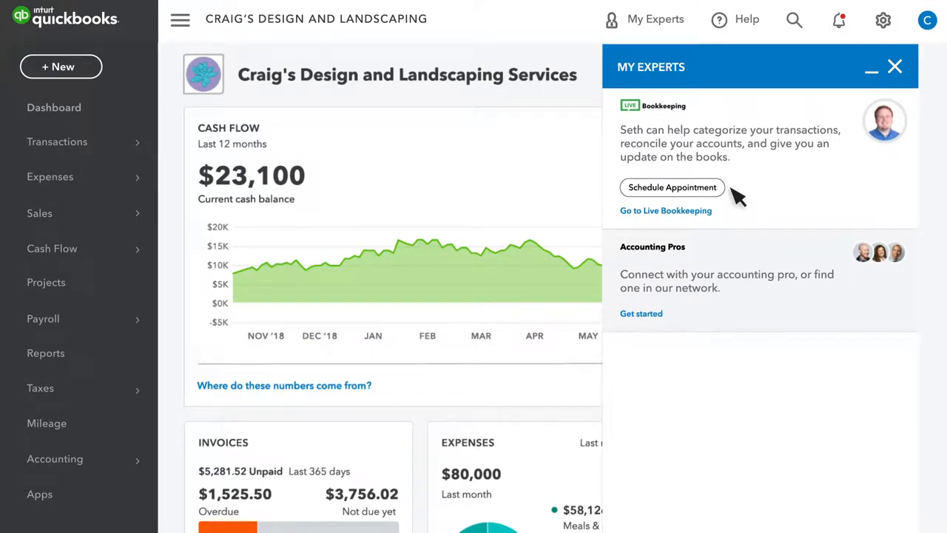
pyautogui.moveTo(674, 320)
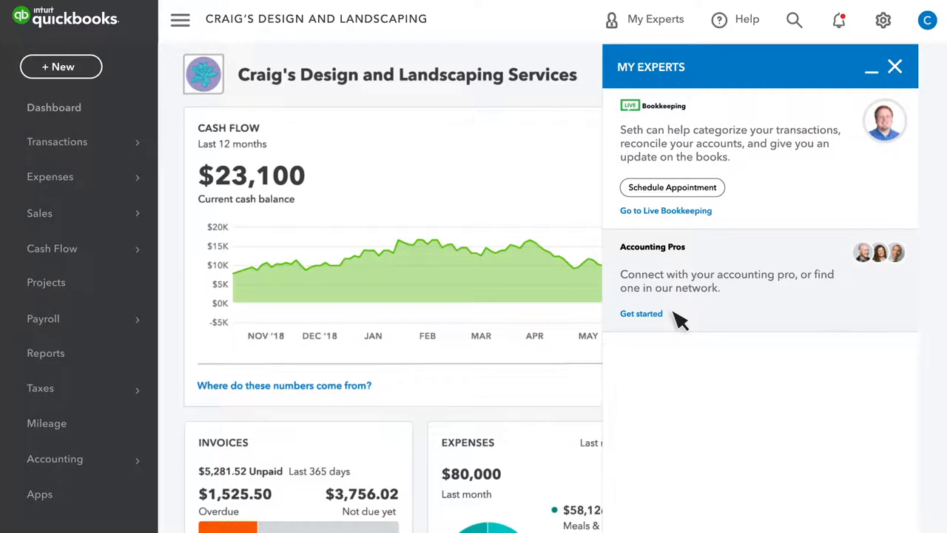
pyautogui.moveTo(733, 137)
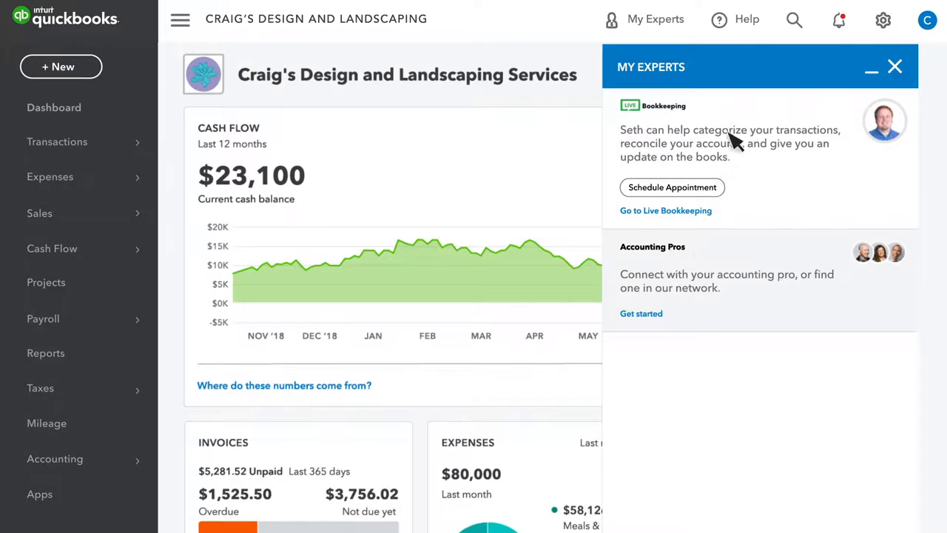
# Bring up the Help panel and choose Contact Us to reach QuickBooks support
pyautogui.click(746, 19)
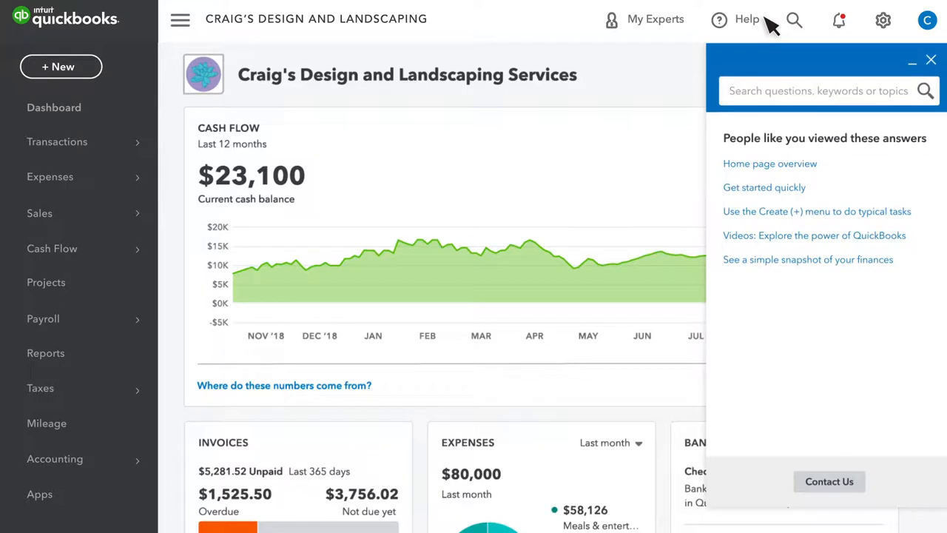
pyautogui.moveTo(834, 169)
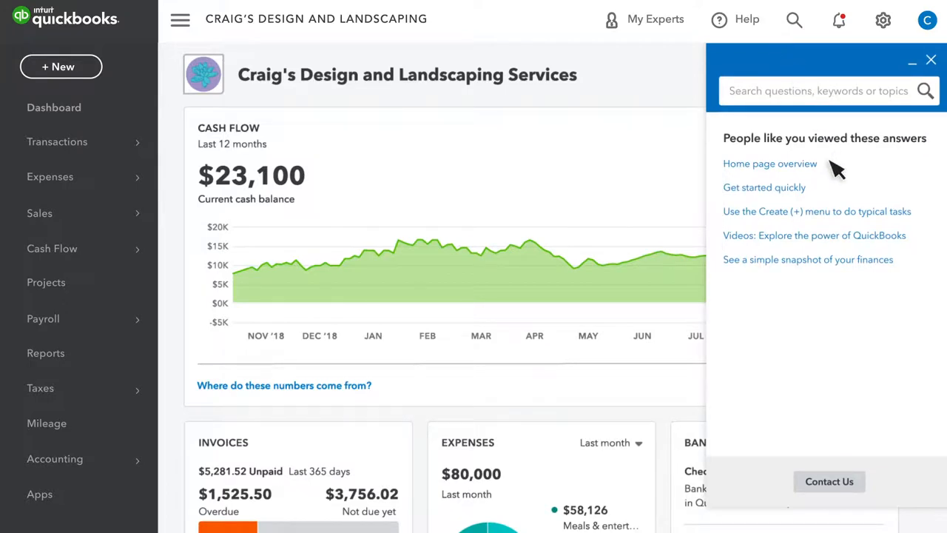
pyautogui.moveTo(909, 91)
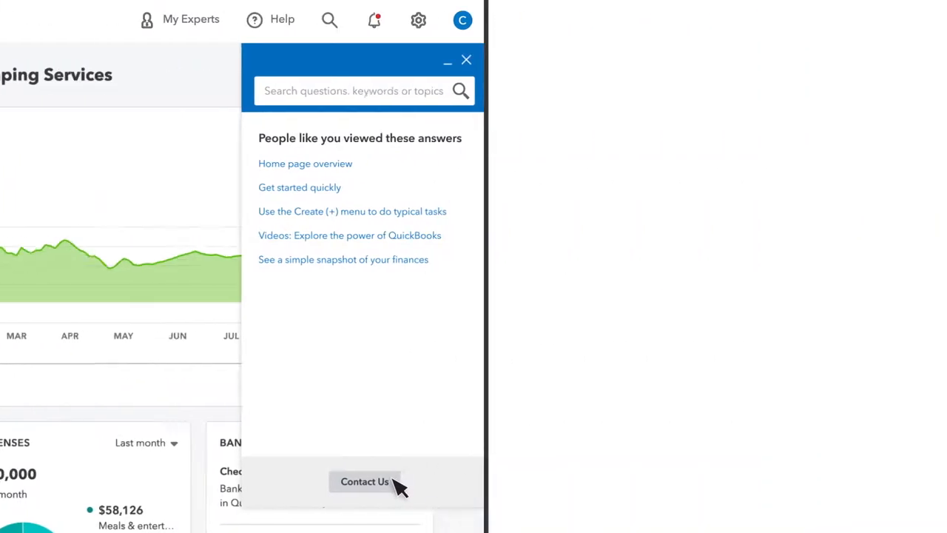
pyautogui.click(364, 482)
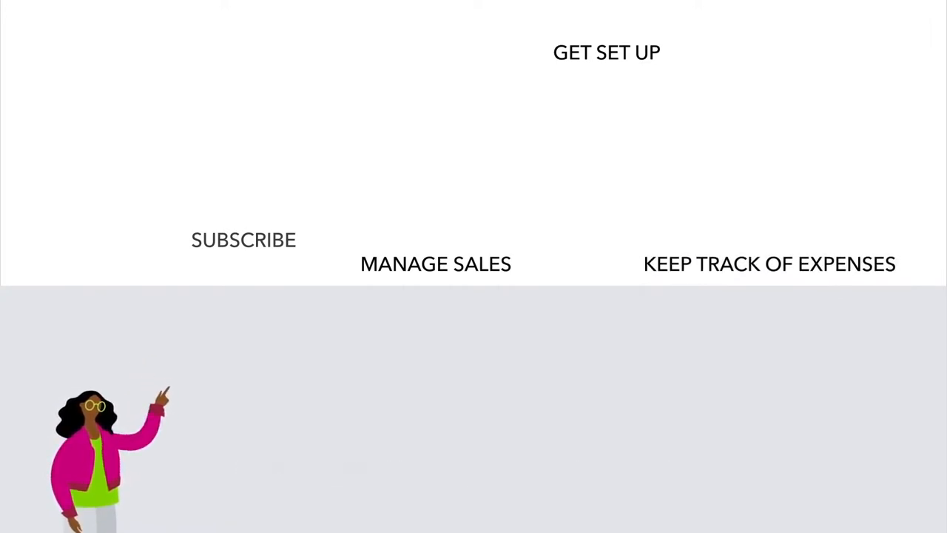
pyautogui.moveTo(721, 92)
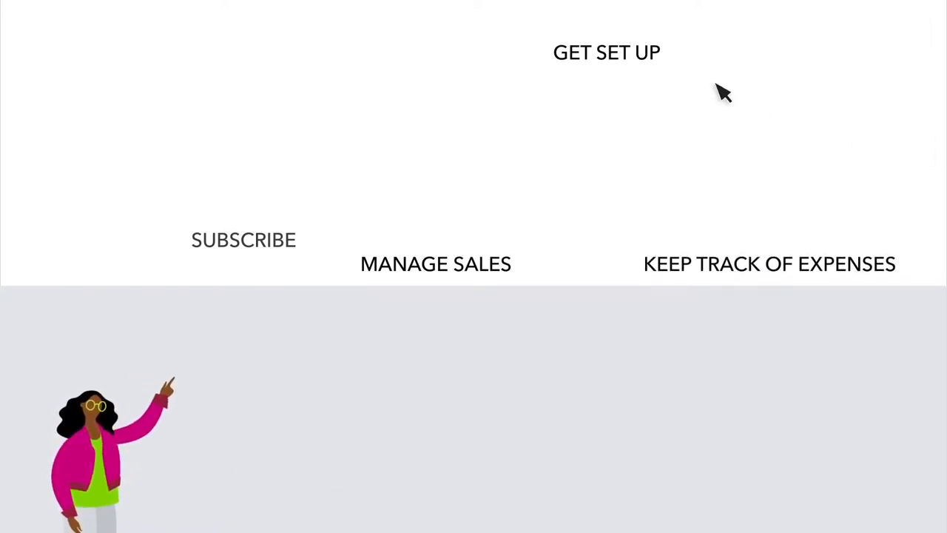
pyautogui.moveTo(583, 220)
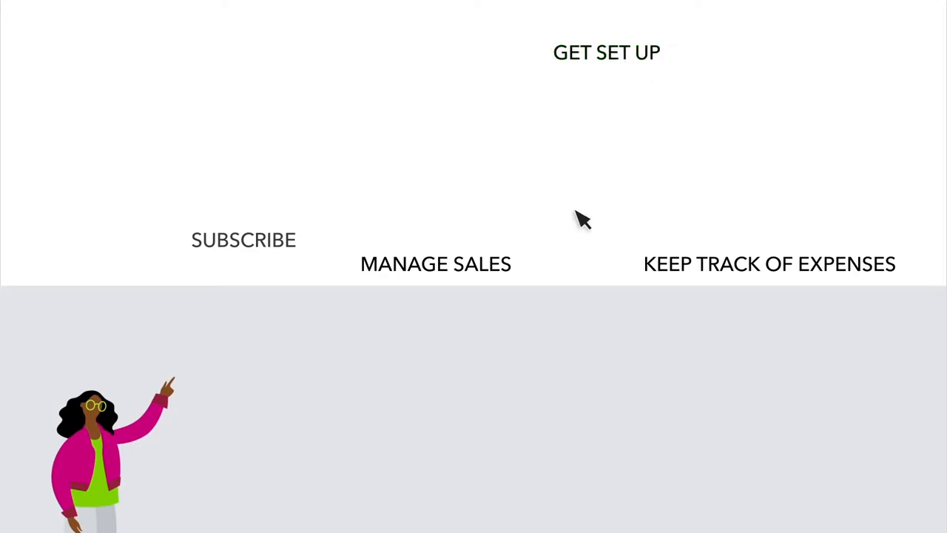
pyautogui.moveTo(906, 270)
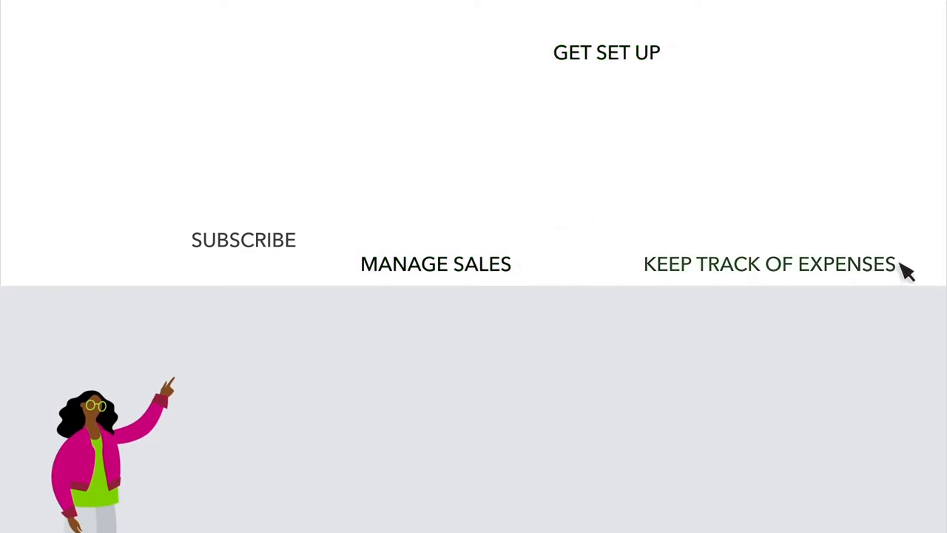